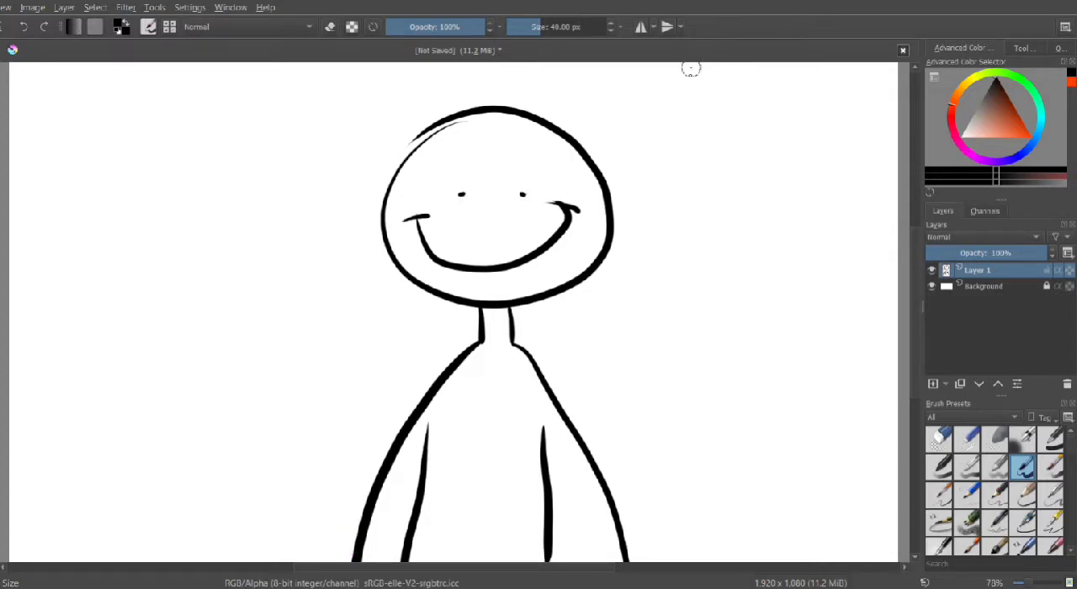
# Select the Background layer and add Layer 2 above it, beneath the line art.
pyautogui.click(981, 285)
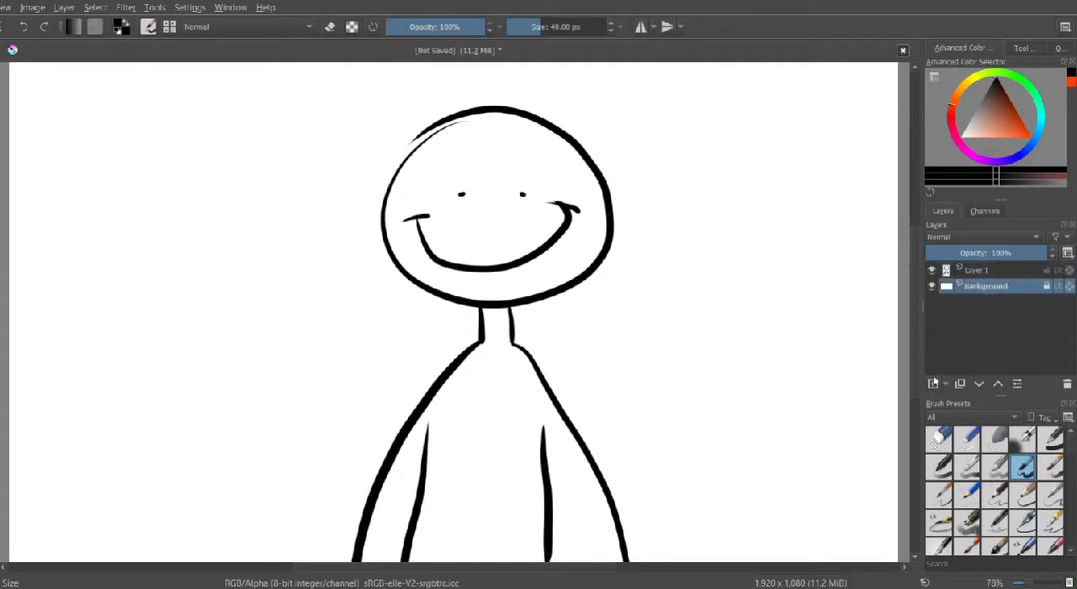
pyautogui.click(930, 383)
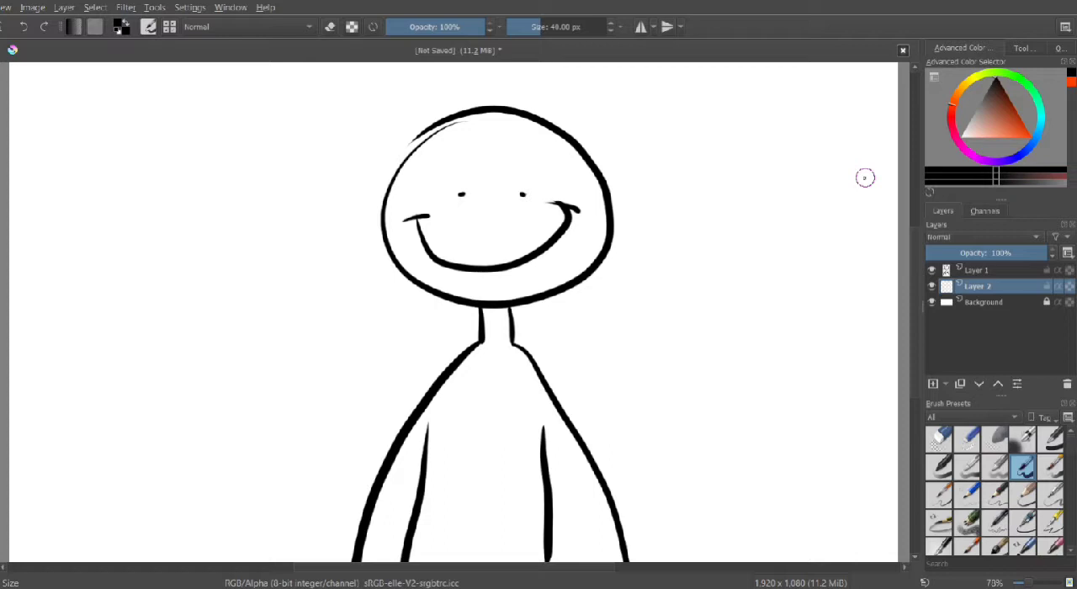
pyautogui.moveTo(987, 110)
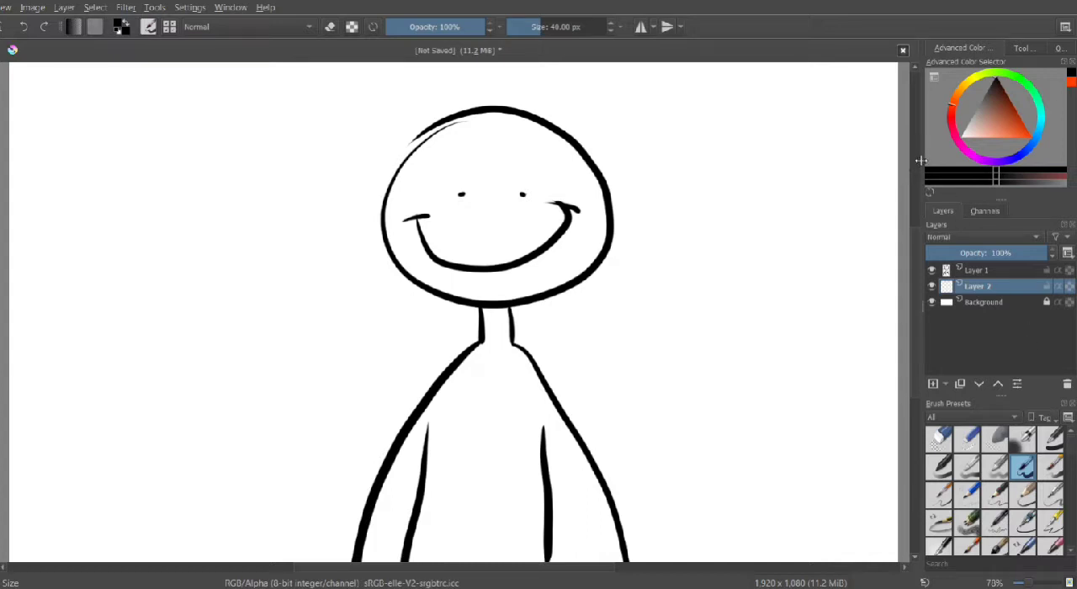
pyautogui.moveTo(960, 173)
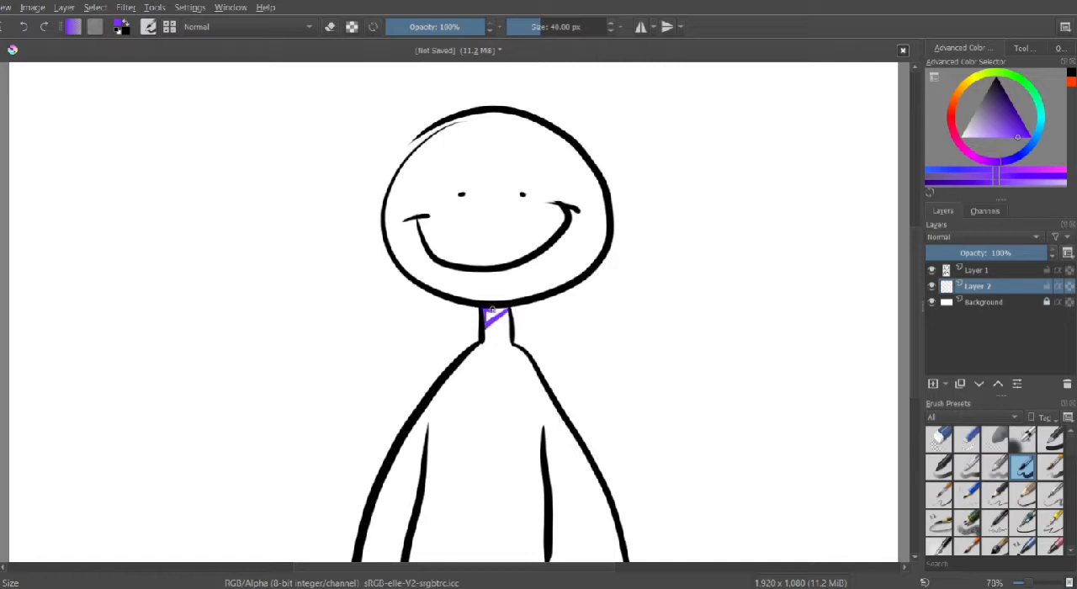
# Fill the neck with purple and spray soft purple shading along the head's right edge.
pyautogui.moveTo(493, 316); pyautogui.dragTo(502, 303)
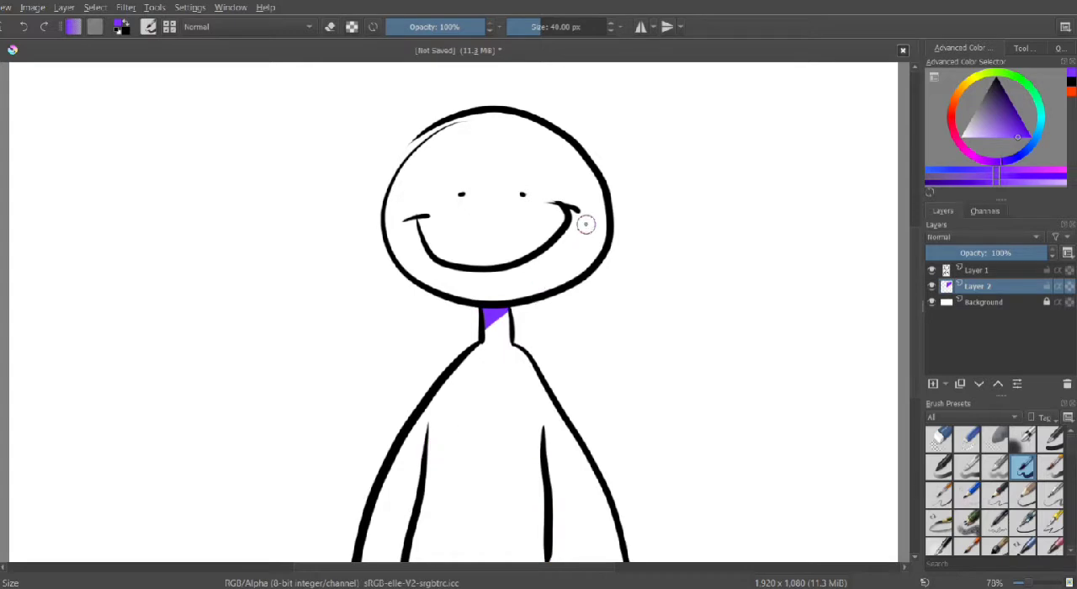
pyautogui.moveTo(577, 257)
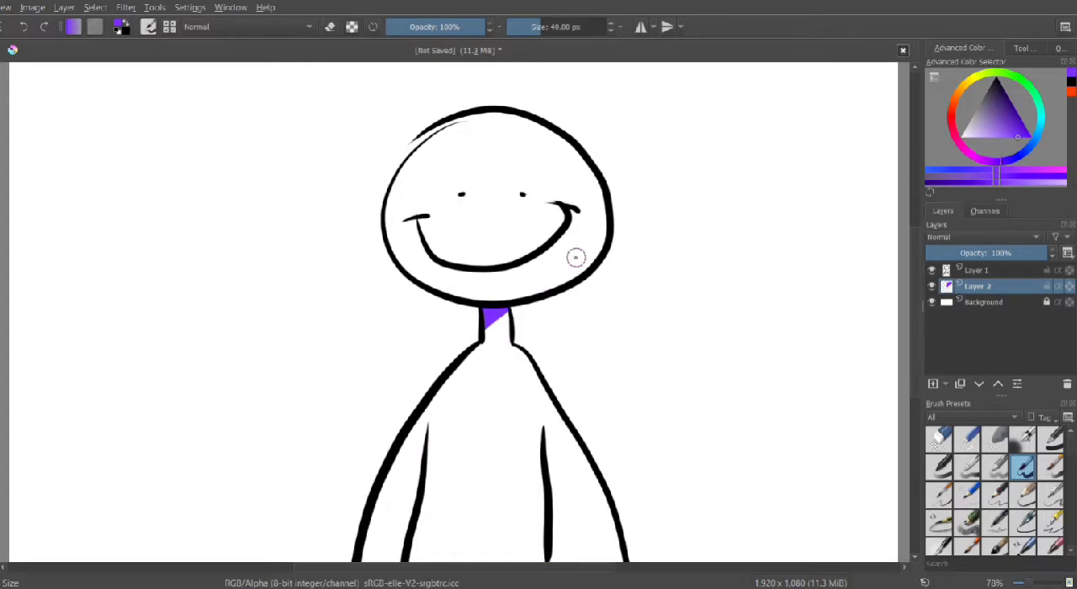
pyautogui.moveTo(580, 258)
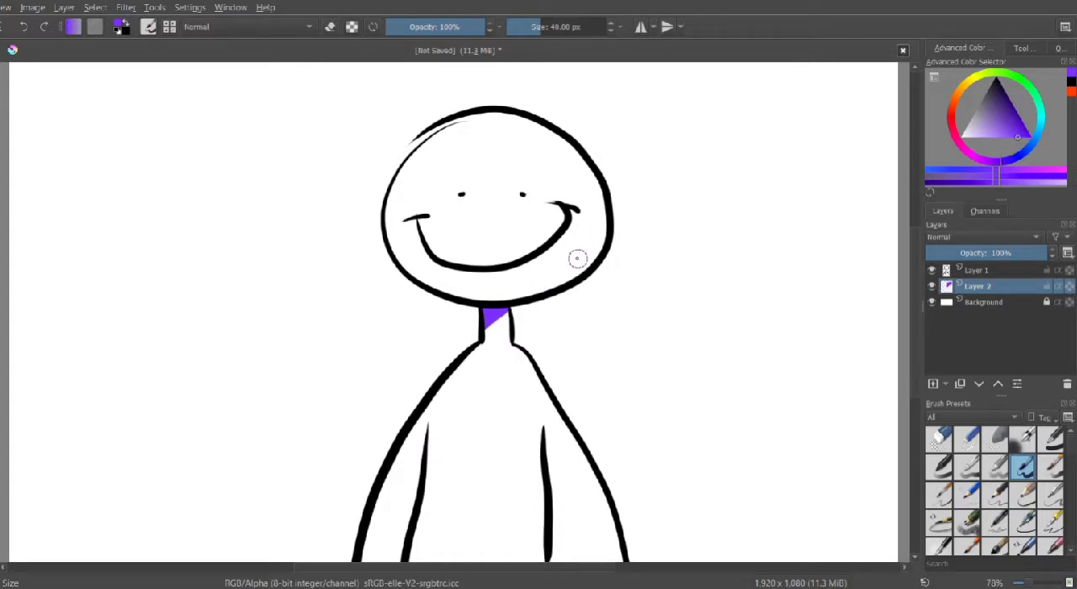
pyautogui.moveTo(800, 337)
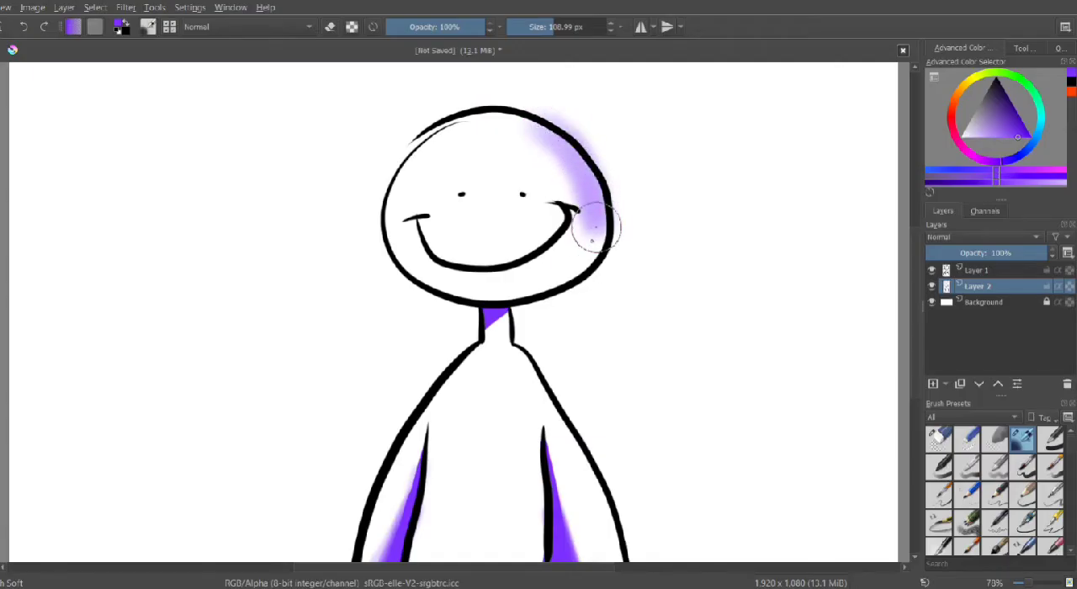
pyautogui.moveTo(589, 227); pyautogui.dragTo(641, 276)
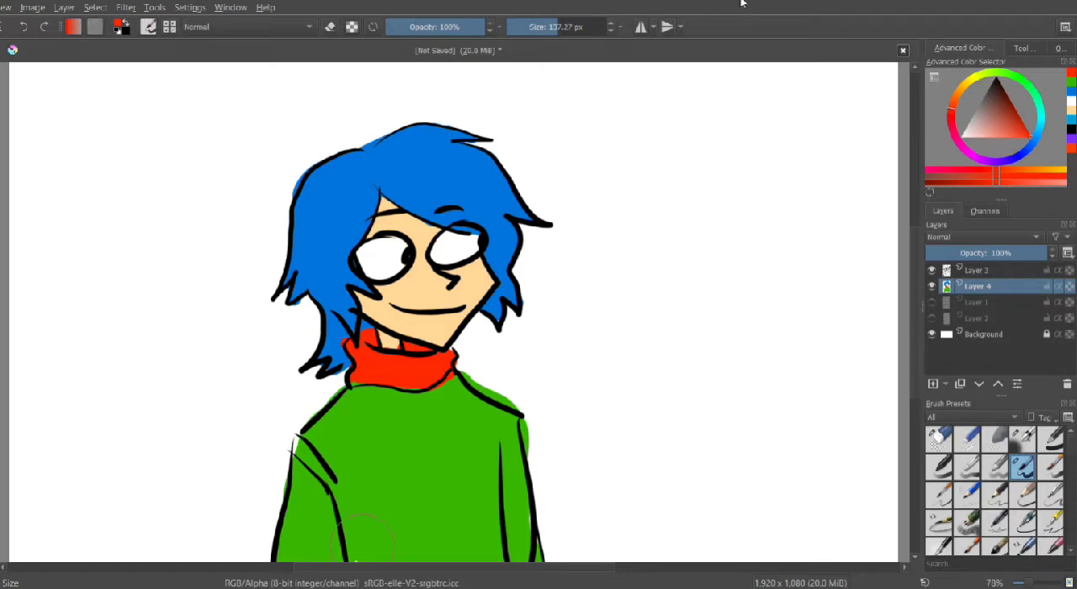
pyautogui.moveTo(691, 31)
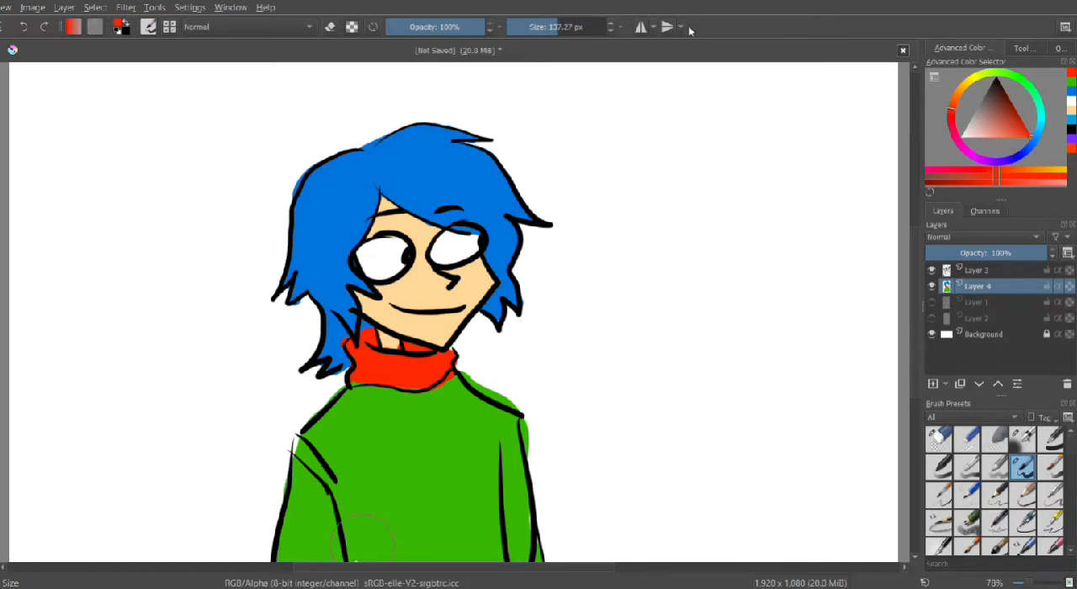
pyautogui.moveTo(869, 362)
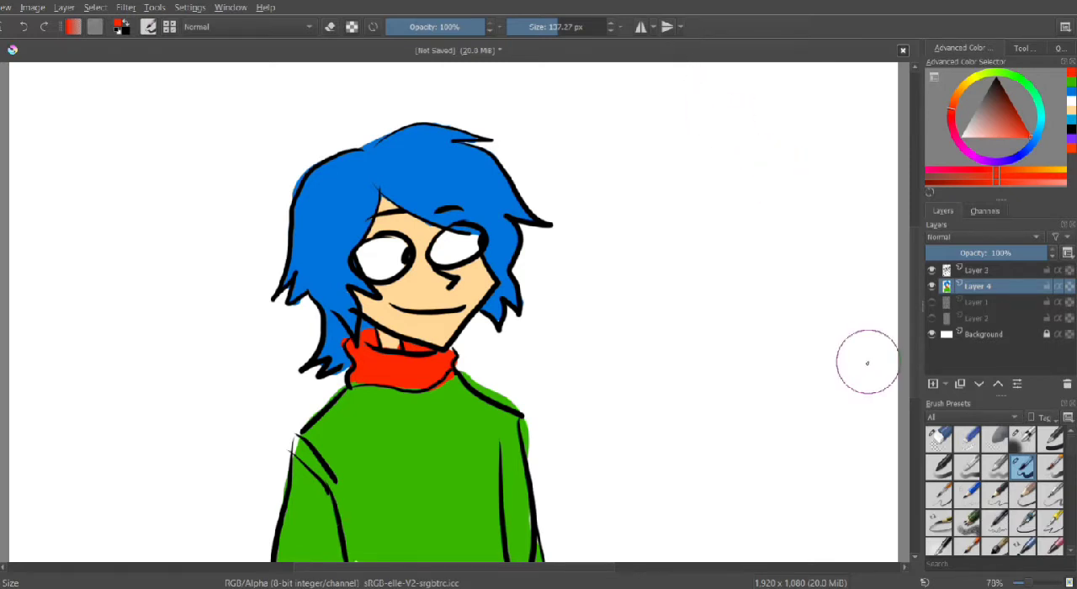
pyautogui.moveTo(858, 334)
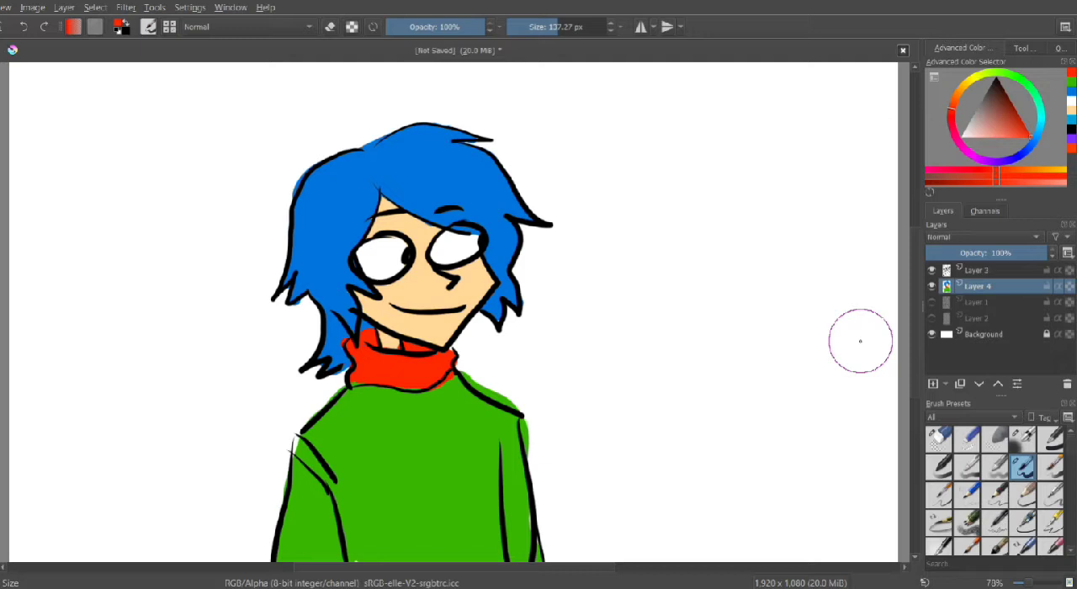
pyautogui.moveTo(574, 295)
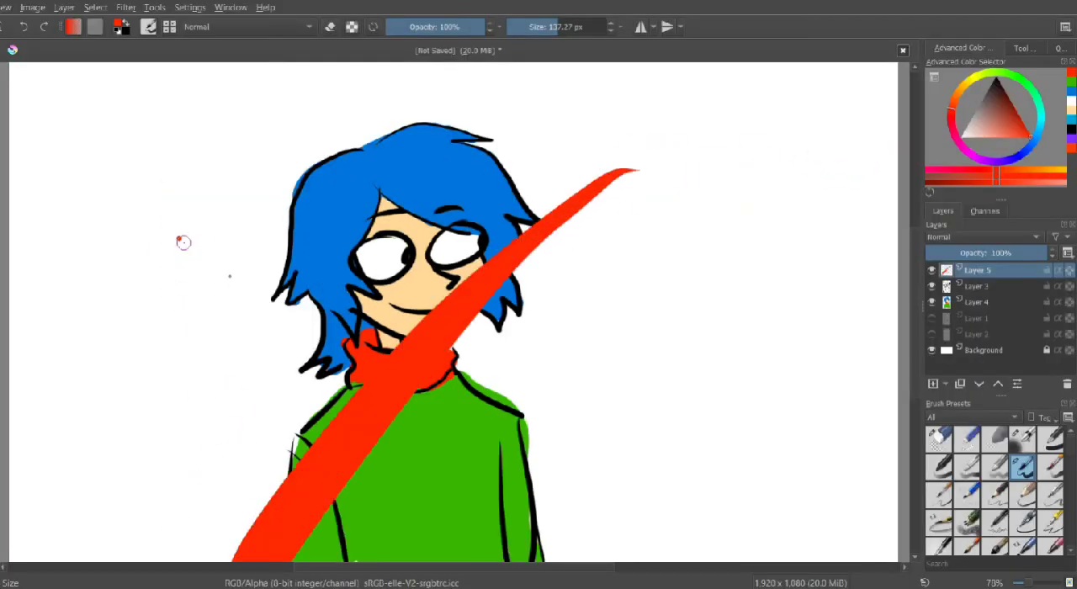
# Undo the stray red stroke across the character and repaint flats in warmer muted hues.
pyautogui.press('ctrl+z')
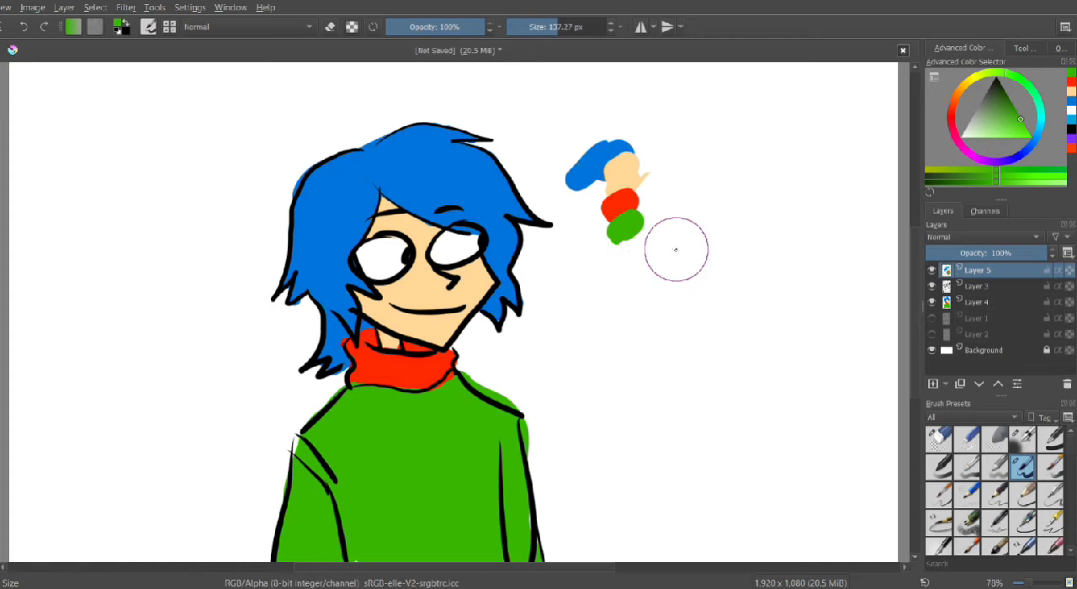
pyautogui.moveTo(668, 277)
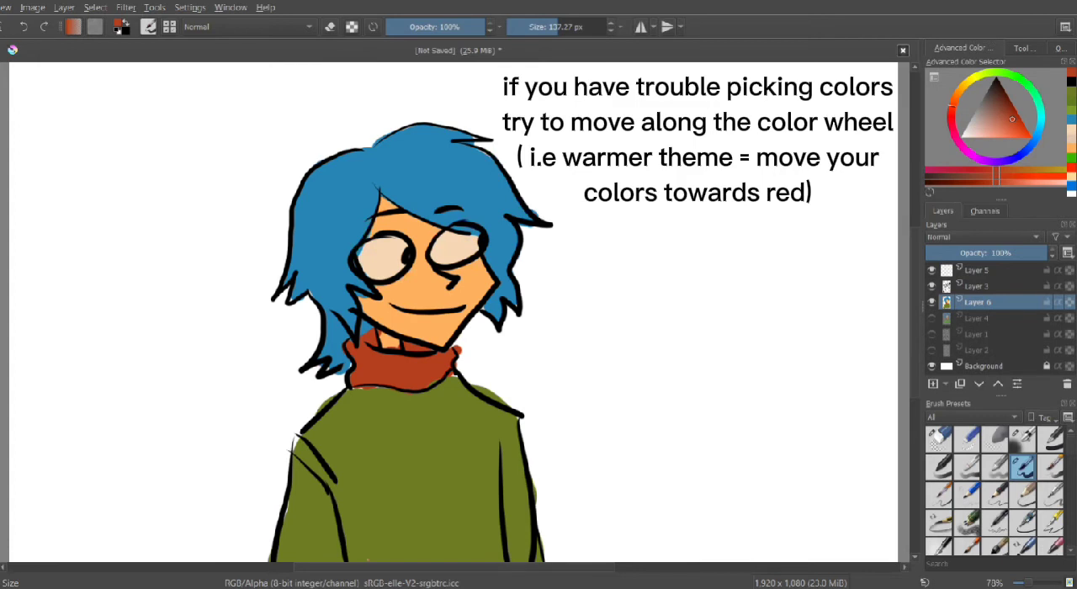
pyautogui.click(930, 317)
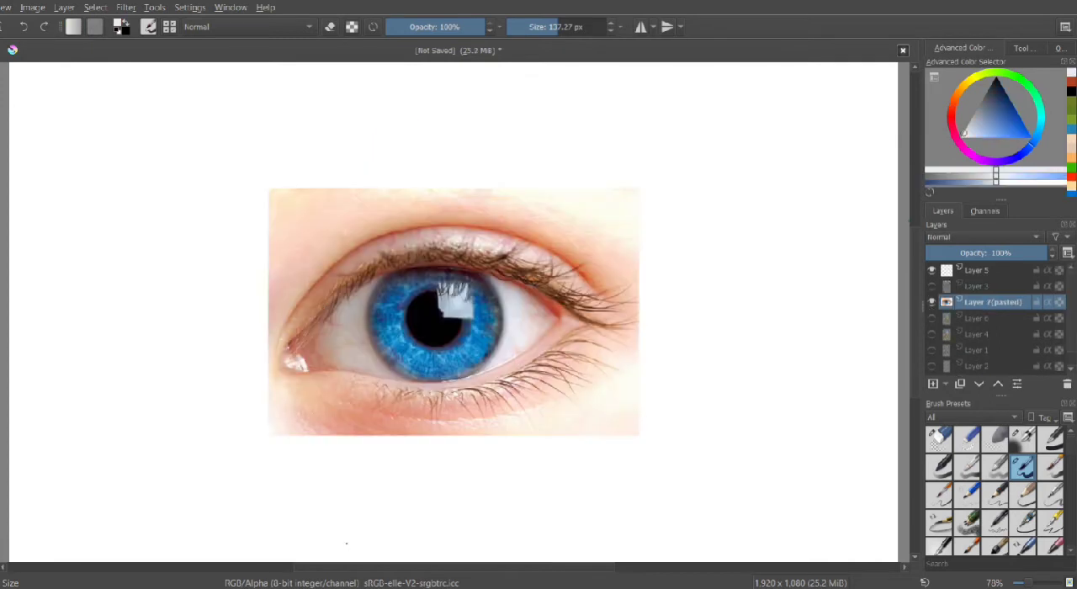
pyautogui.moveTo(36, 161)
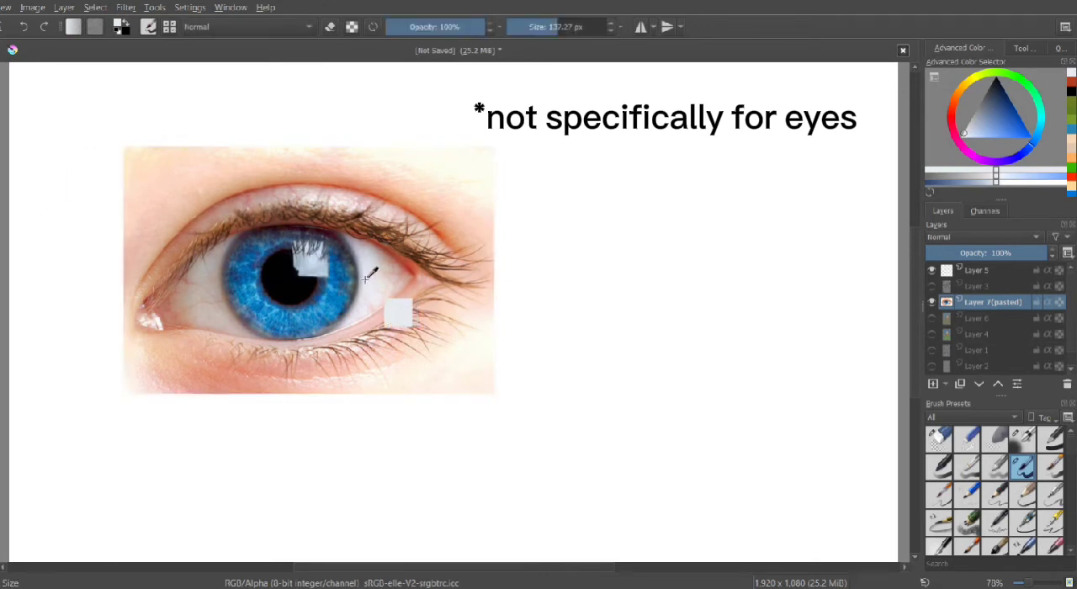
# Sample a colour from the eye photo and paint a swatch beside it.
pyautogui.moveTo(399, 311); pyautogui.dragTo(615, 341)
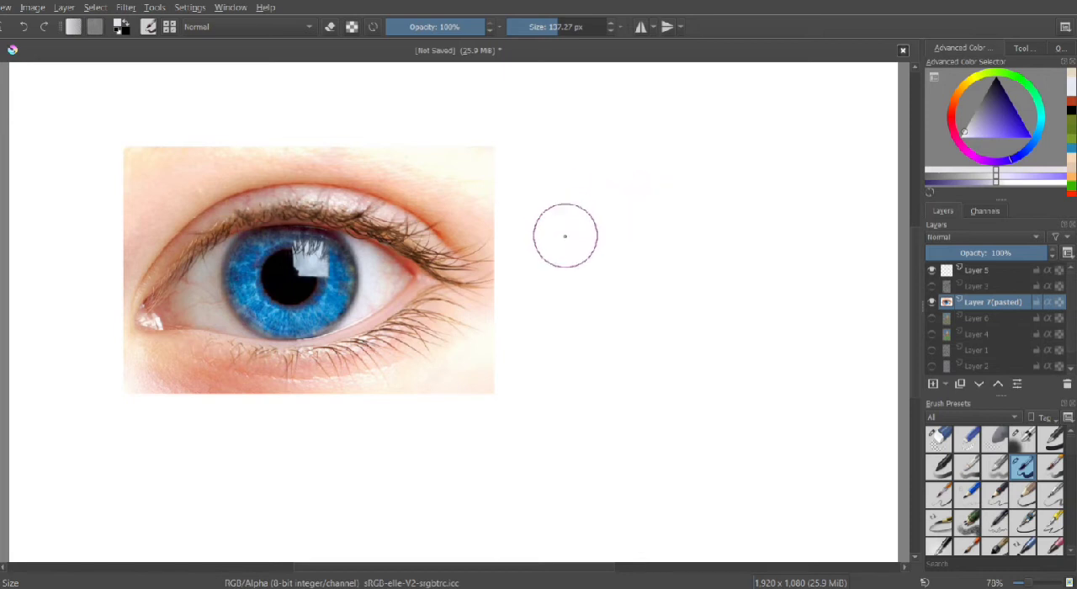
pyautogui.moveTo(964, 135)
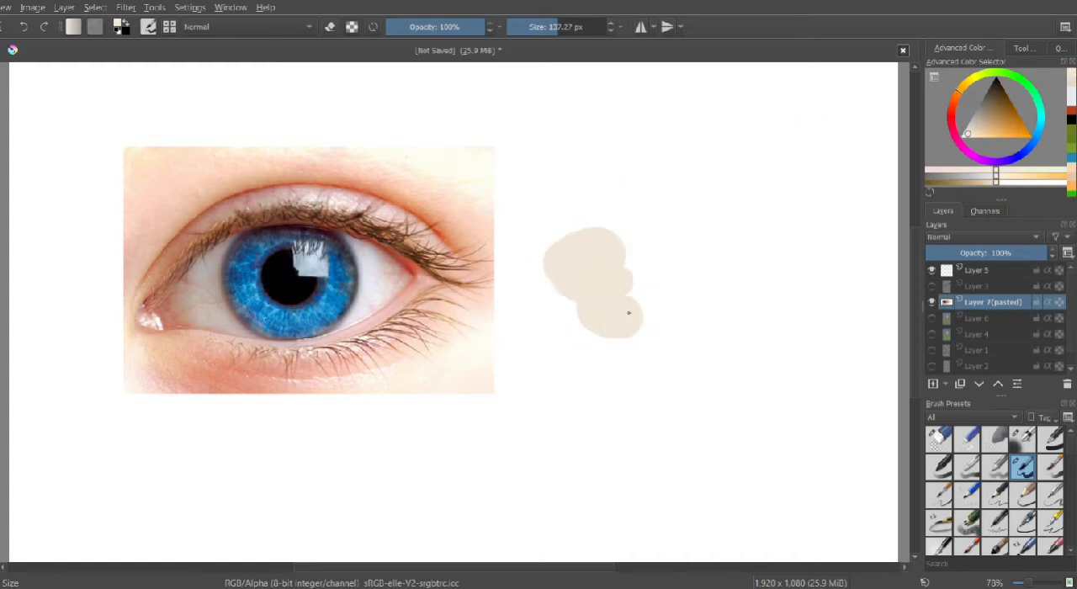
pyautogui.moveTo(628, 312); pyautogui.dragTo(745, 312)
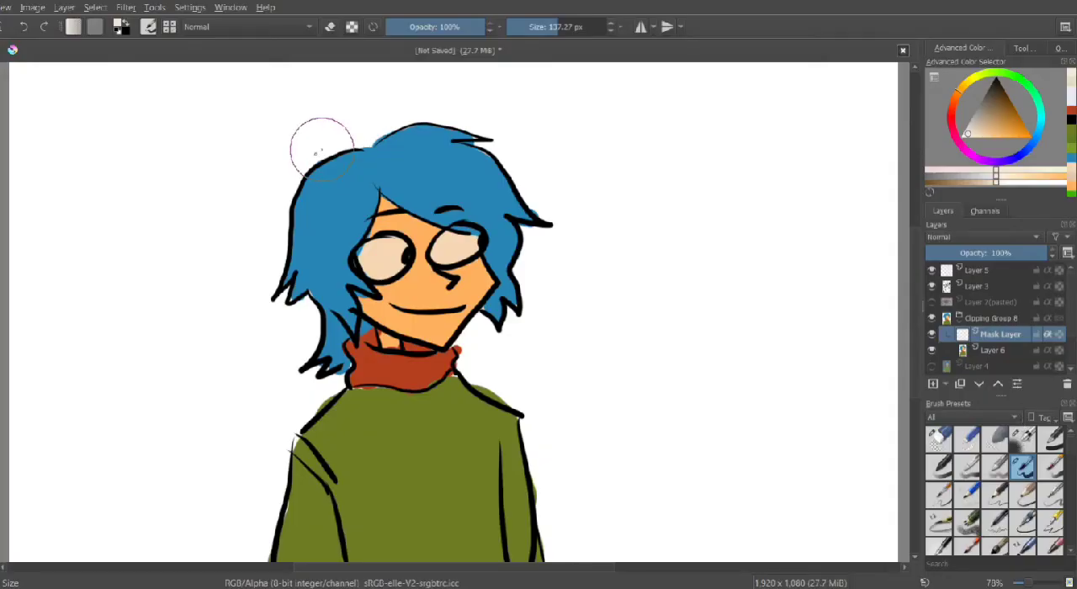
# Paint cyan rim light along the hair's left edge on the Addition mask layer.
pyautogui.moveTo(328, 152); pyautogui.dragTo(328, 328)
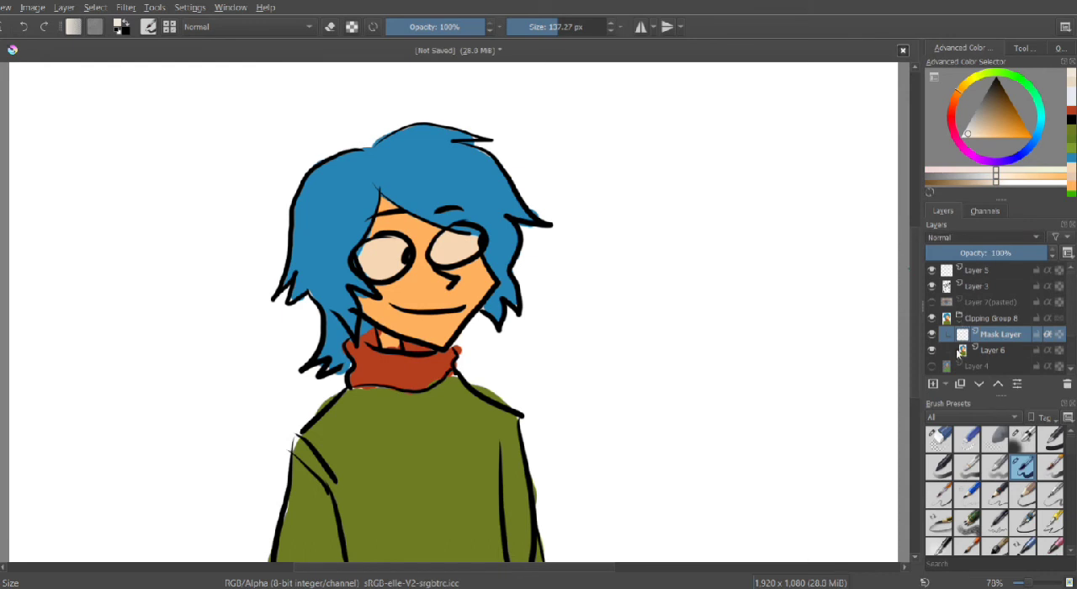
pyautogui.moveTo(951, 365)
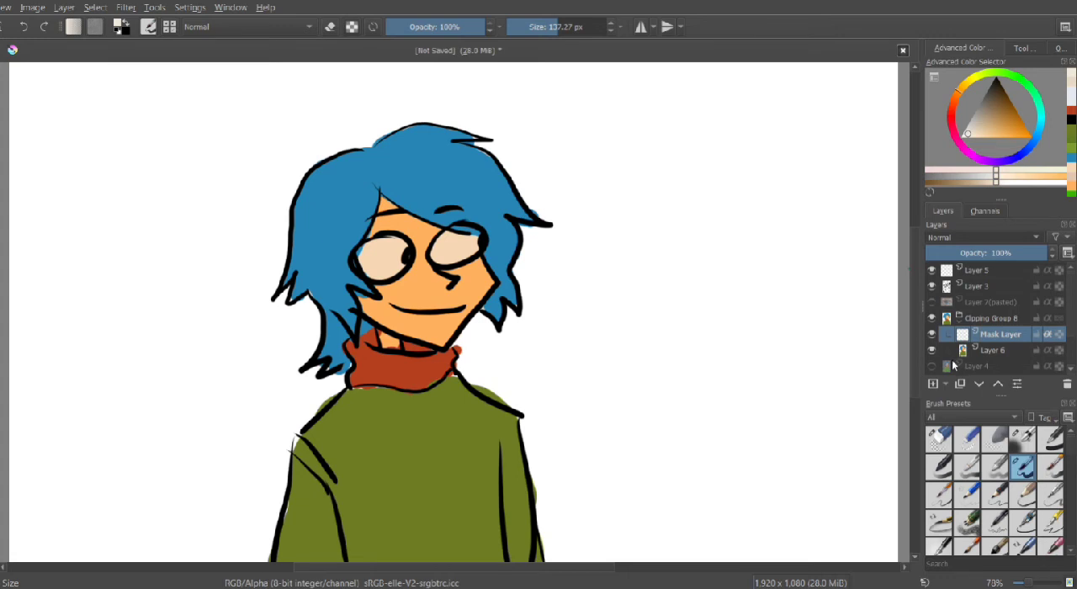
pyautogui.moveTo(950, 367)
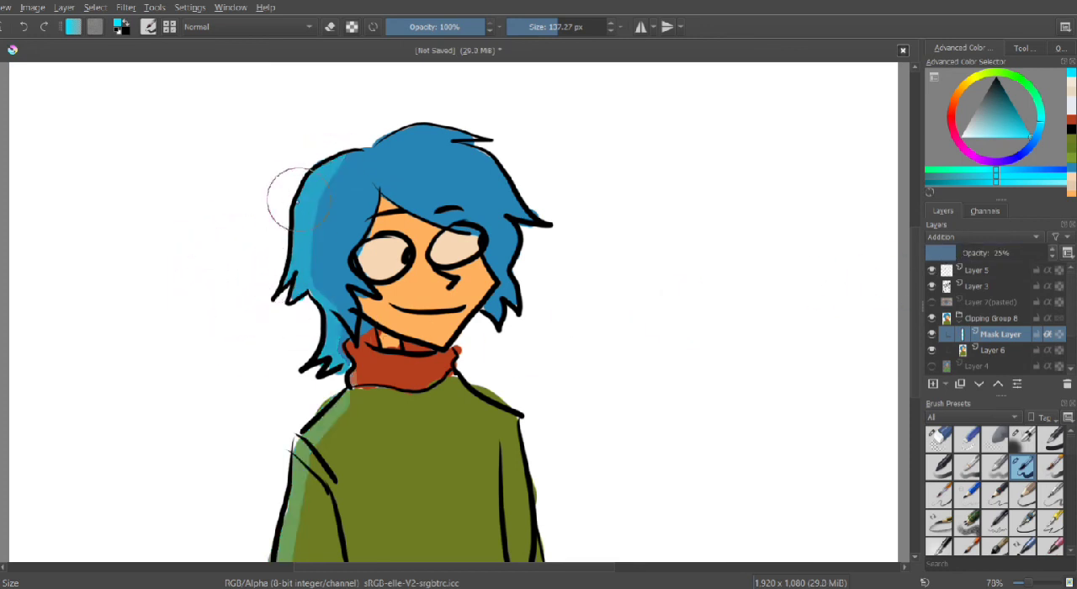
pyautogui.moveTo(820, 310)
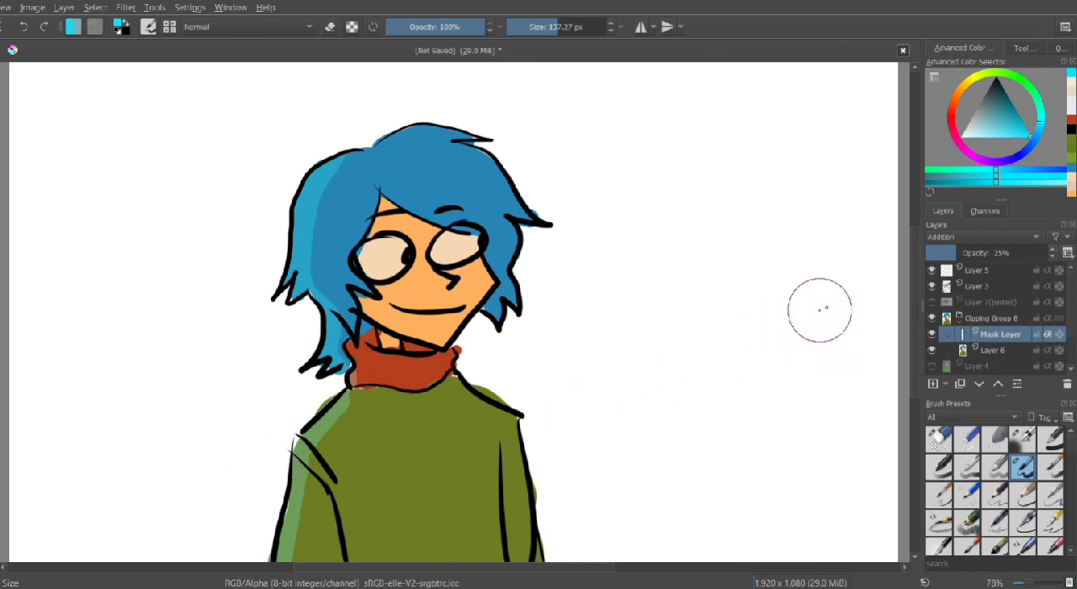
pyautogui.moveTo(979, 334)
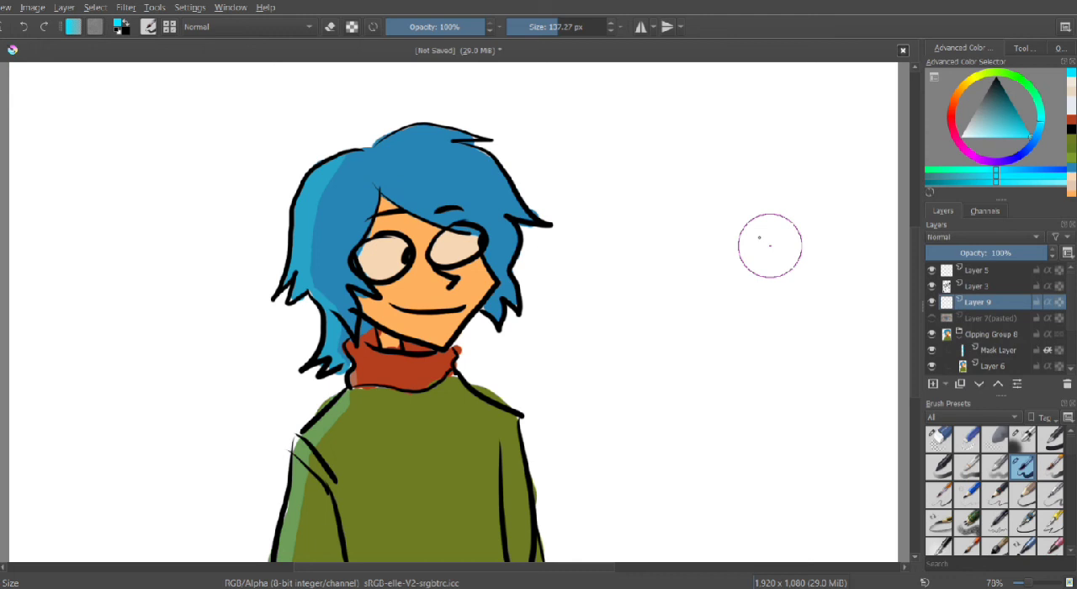
# Paint the cyan sphere on Layer 9 and add a mid-tone teal band below its shadow.
pyautogui.click(770, 245)
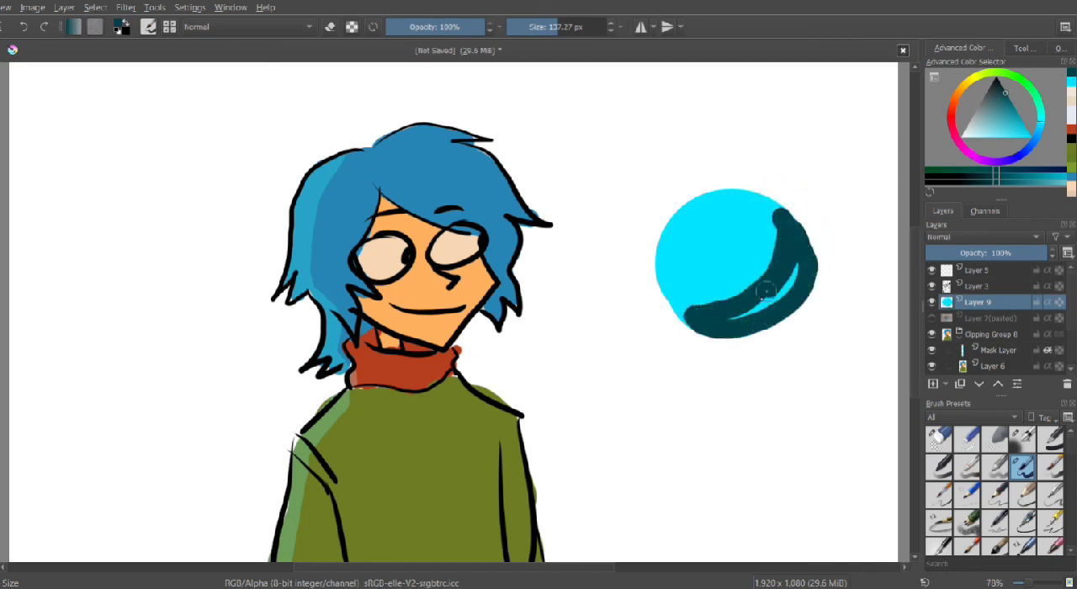
pyautogui.moveTo(766, 291); pyautogui.dragTo(753, 307)
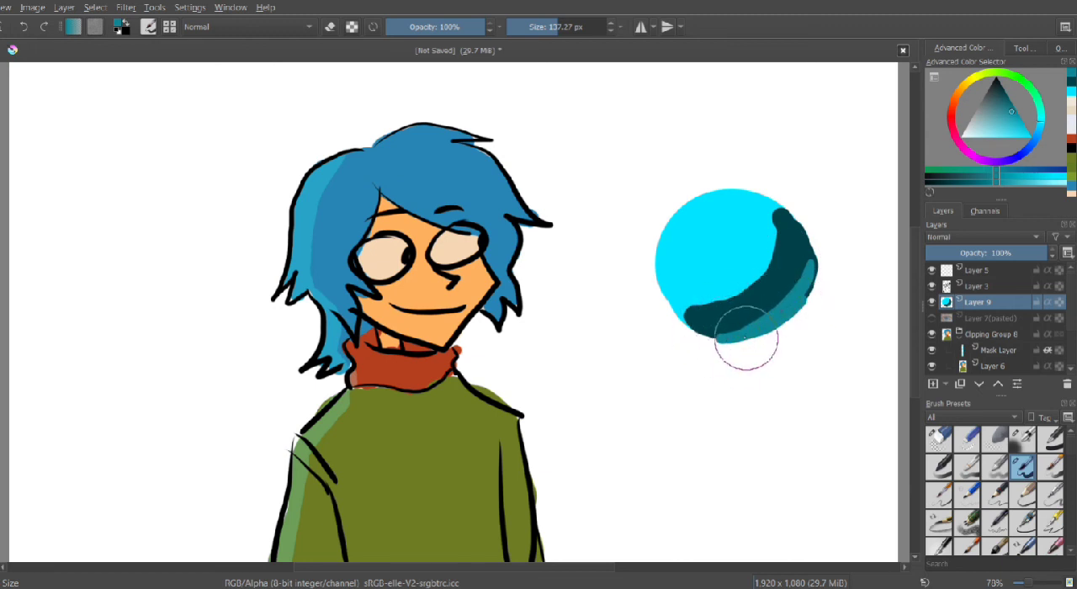
pyautogui.moveTo(446, 330)
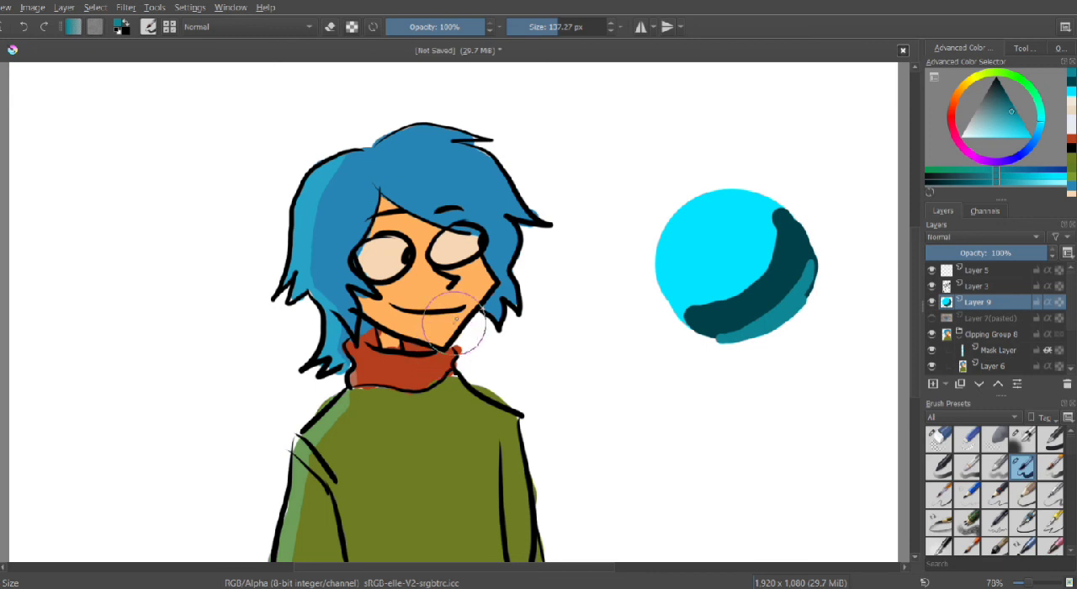
pyautogui.moveTo(448, 382)
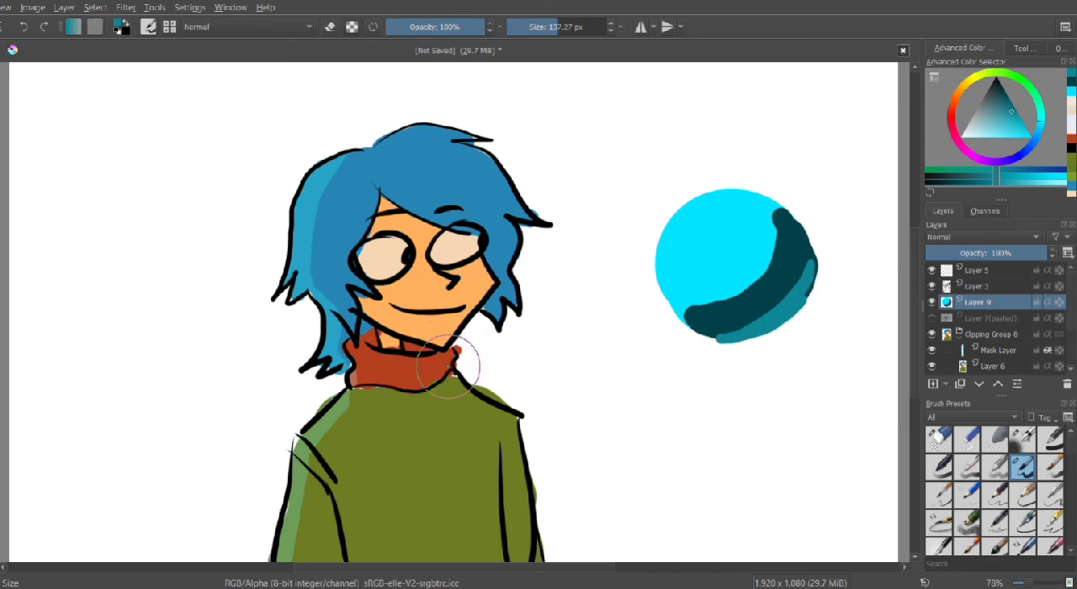
pyautogui.moveTo(446, 350)
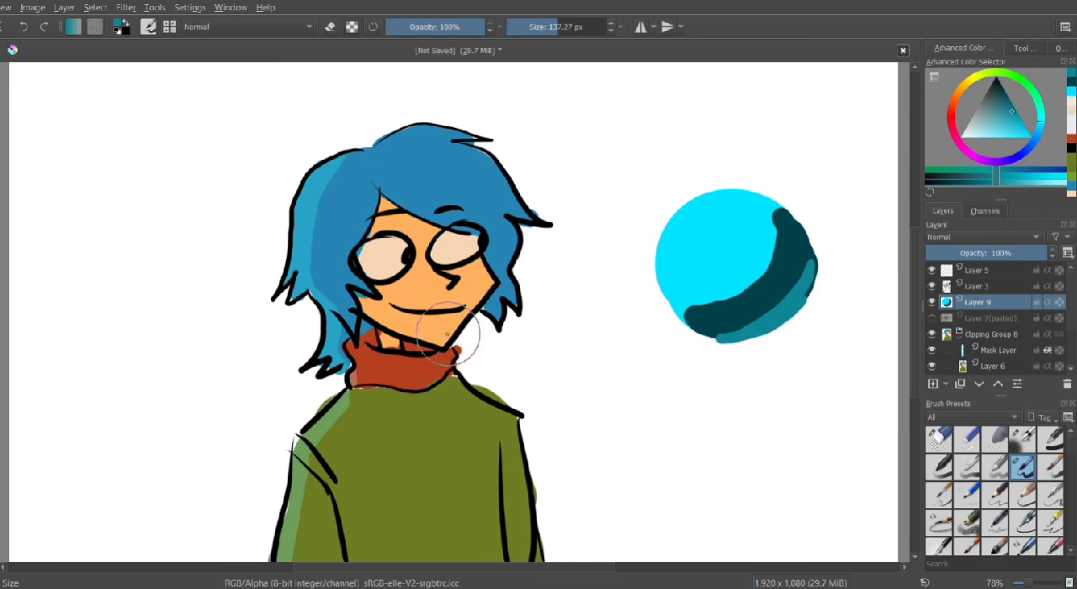
pyautogui.moveTo(410, 547)
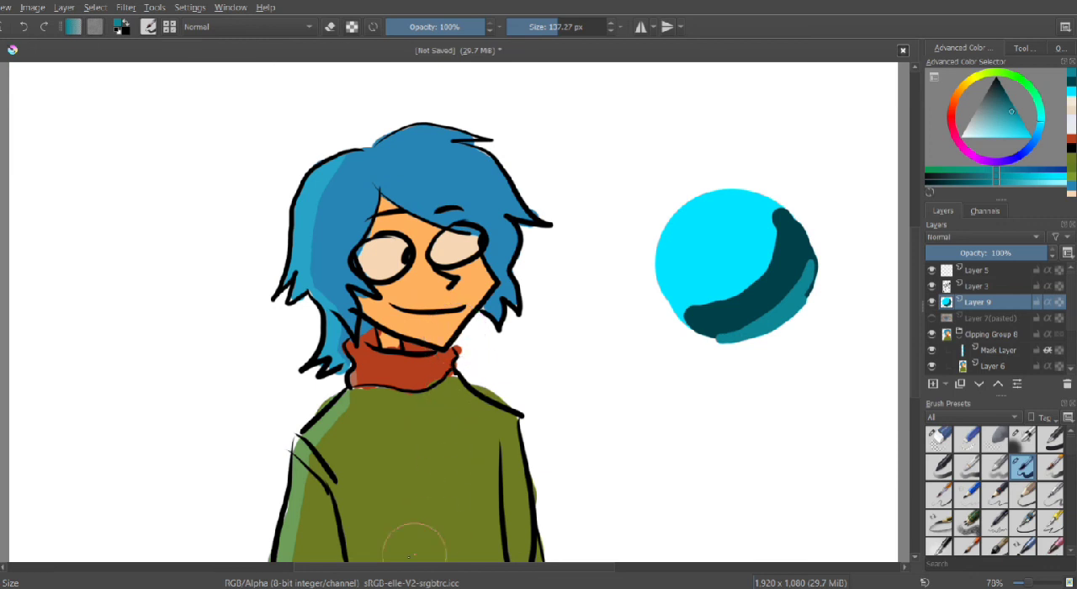